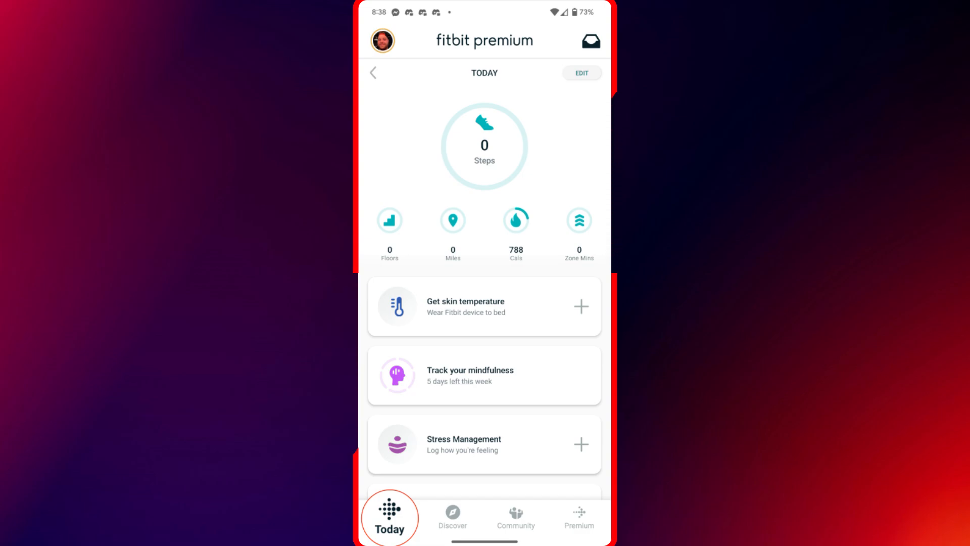
Go through the Account page to the Sense 2 watch's device settings
left_click(384, 41)
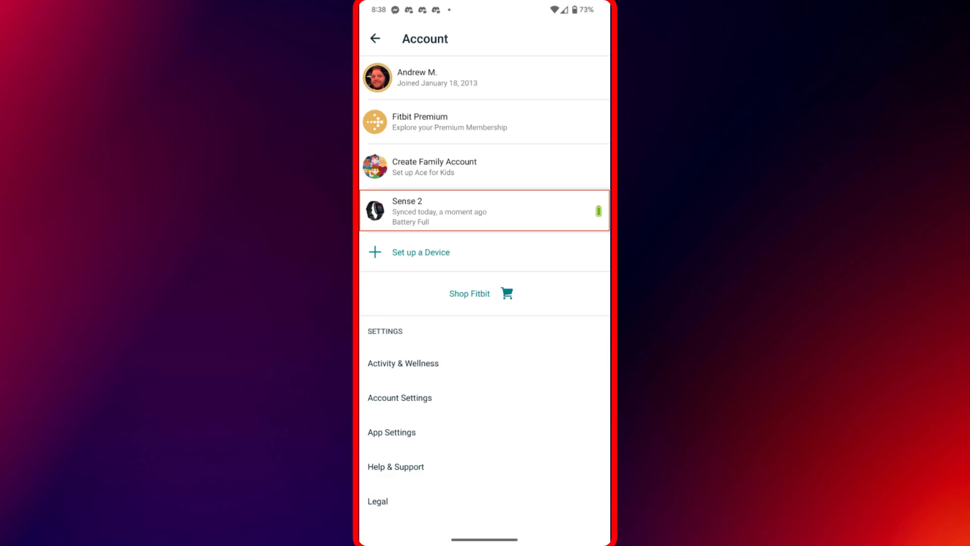
left_click(484, 210)
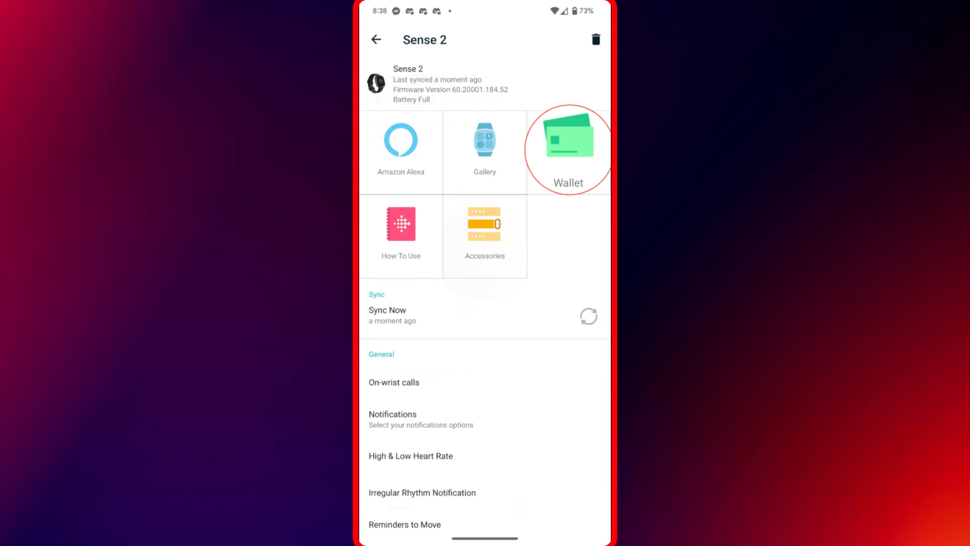
Switch the Sense 2 from Fitbit Pay to Google Wallet via the Wallet tile and confirm
left_click(569, 146)
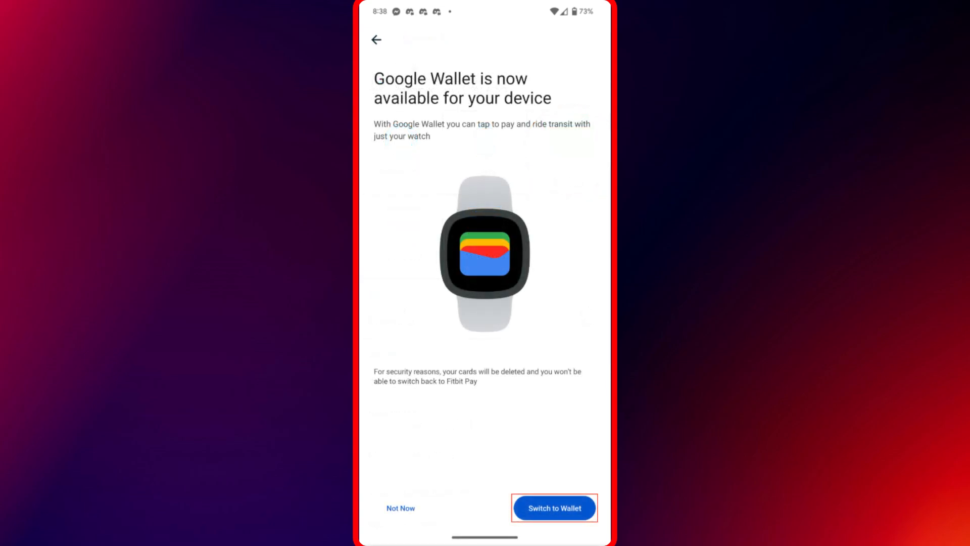
left_click(554, 507)
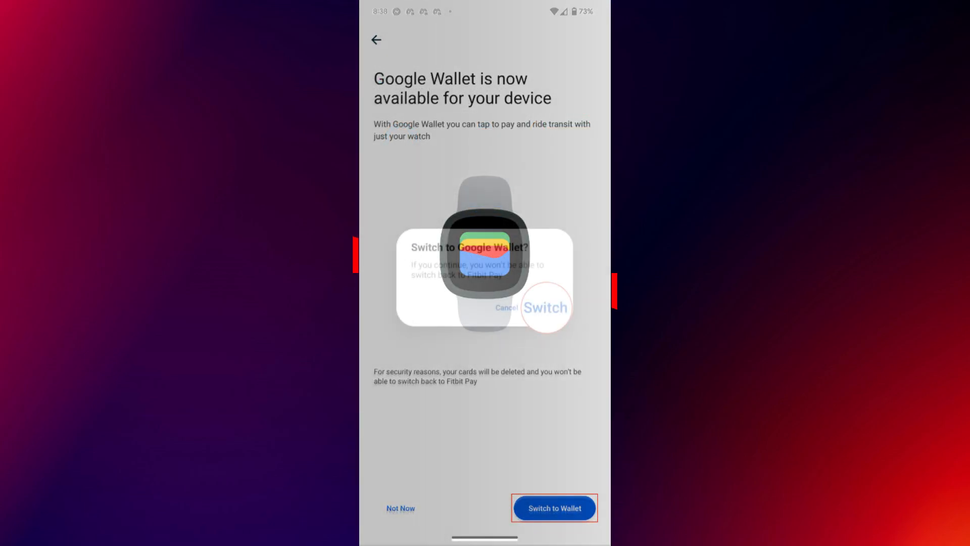
left_click(553, 508)
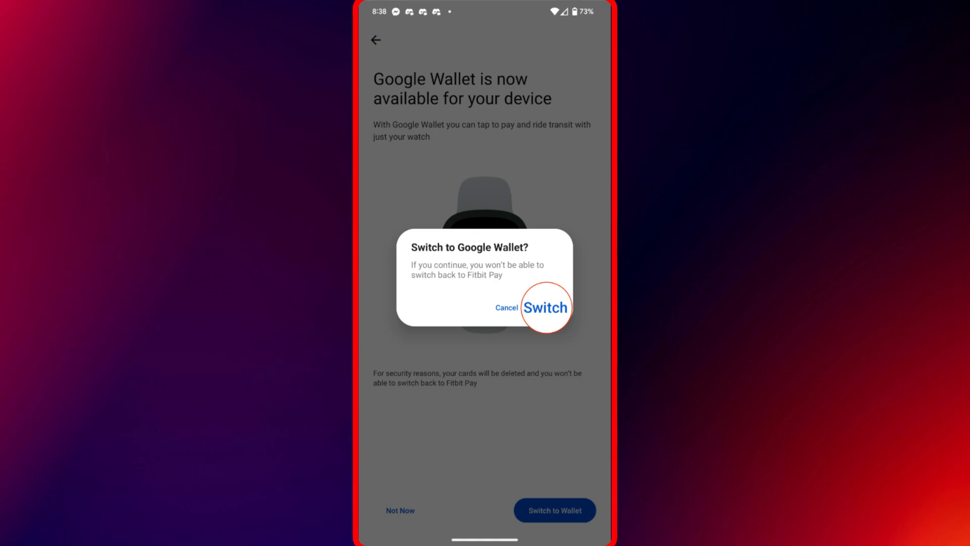
left_click(546, 308)
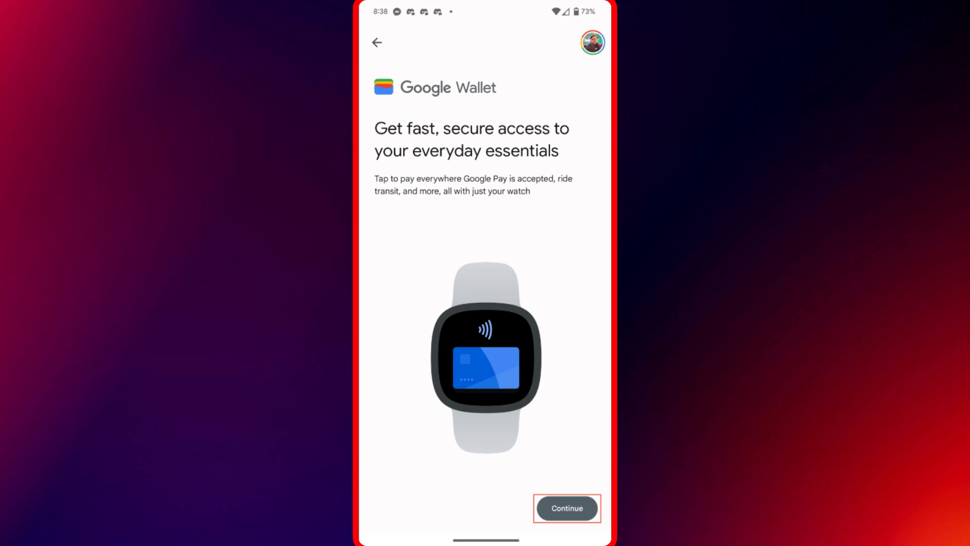
Continue past the Google Wallet intro and choose Set PIN to create a 4-digit watch PIN
left_click(567, 508)
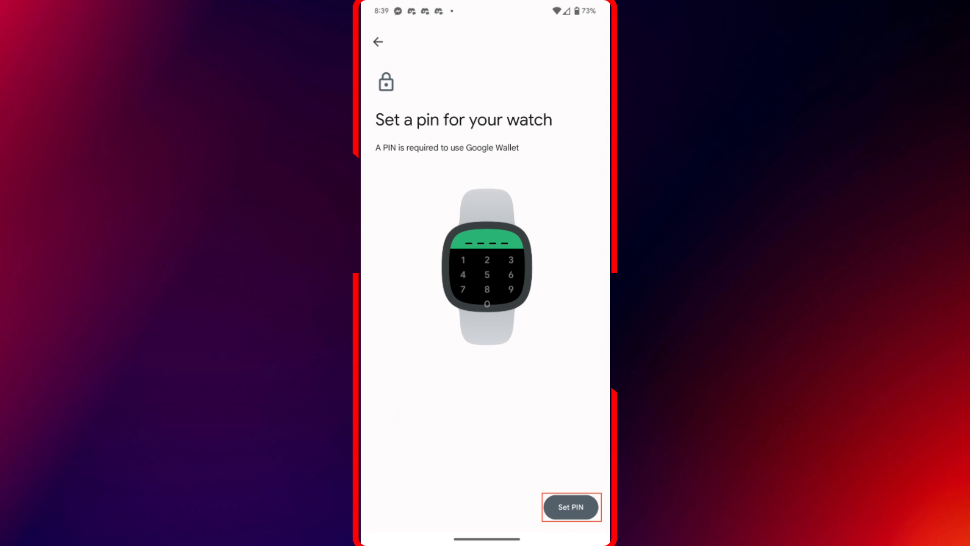
left_click(570, 507)
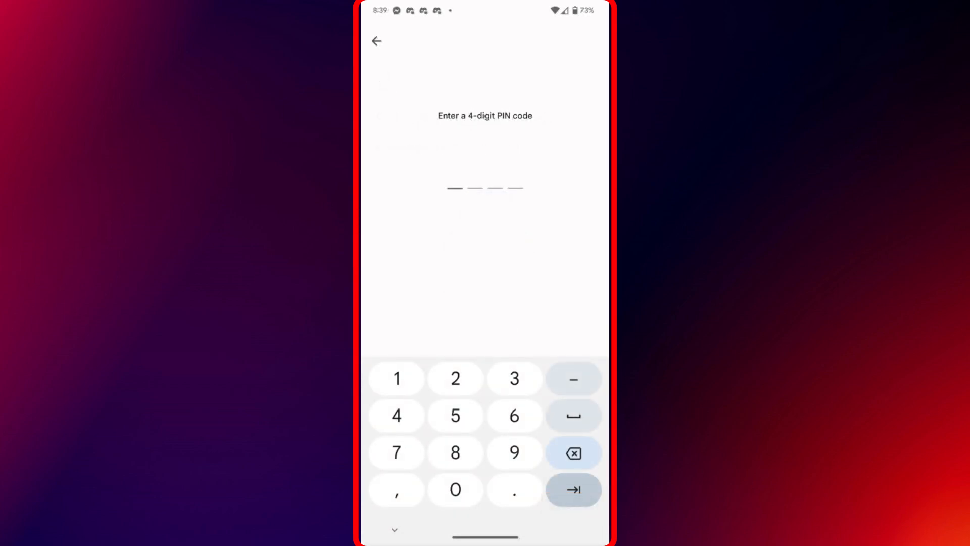